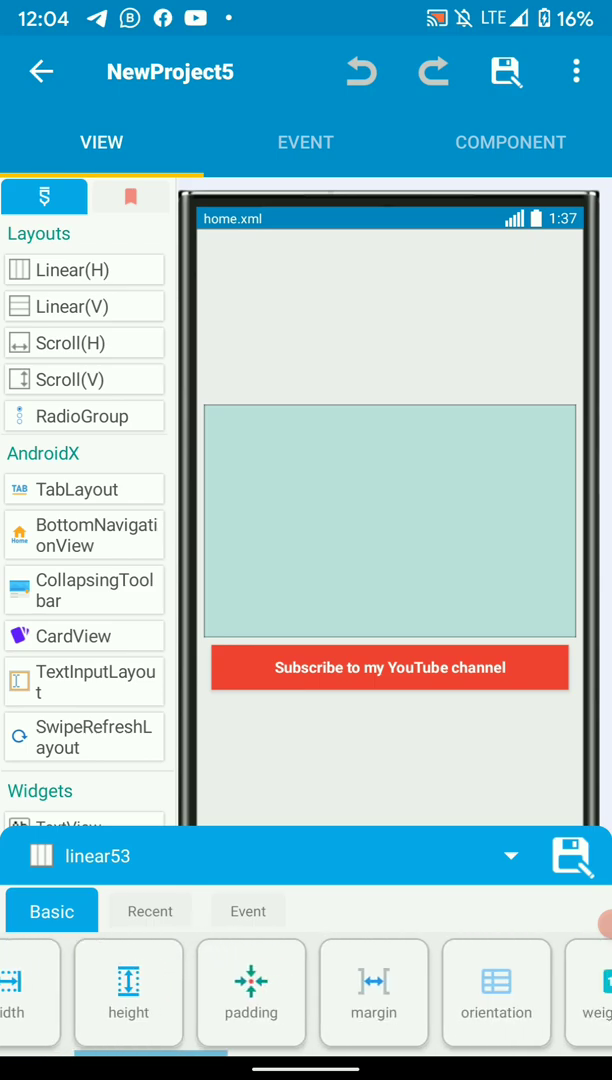
Enable the GlideSlider library in Manage Local Libraries from the project's overflow menu
scroll(left, 3)
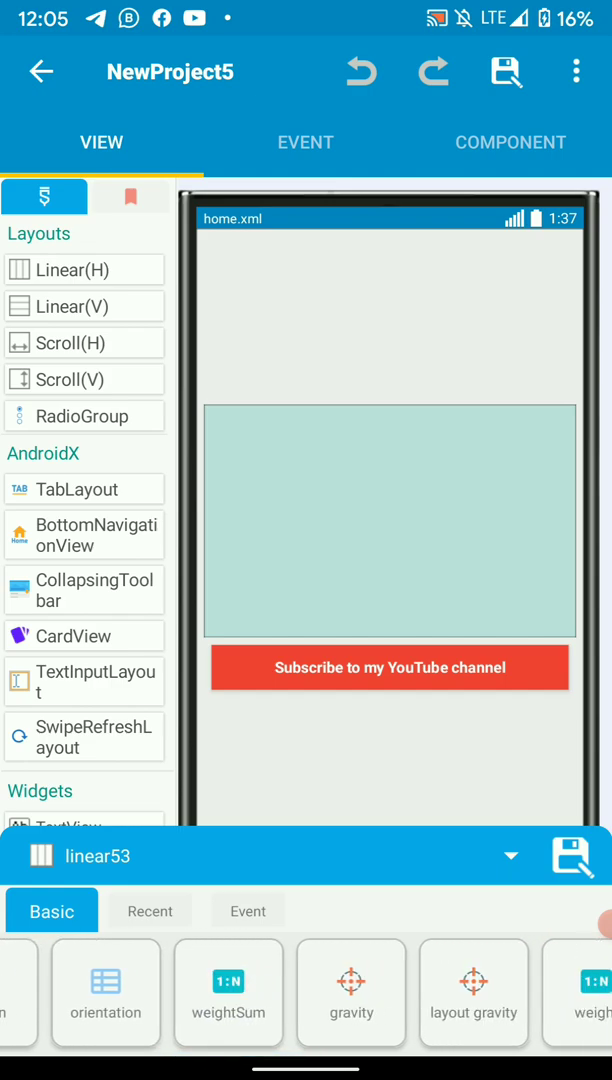
click(389, 667)
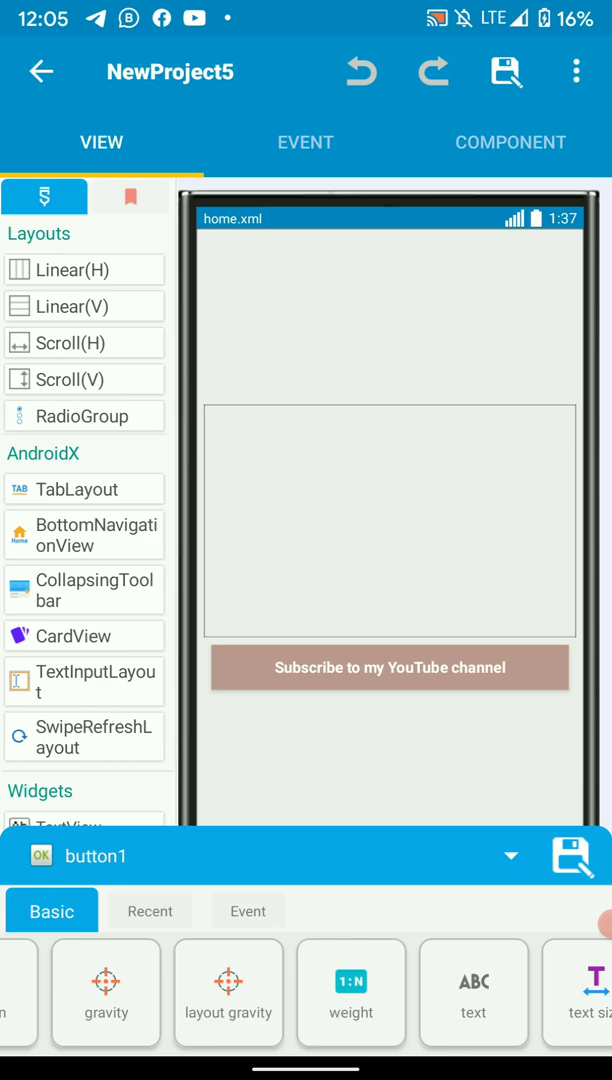
click(389, 519)
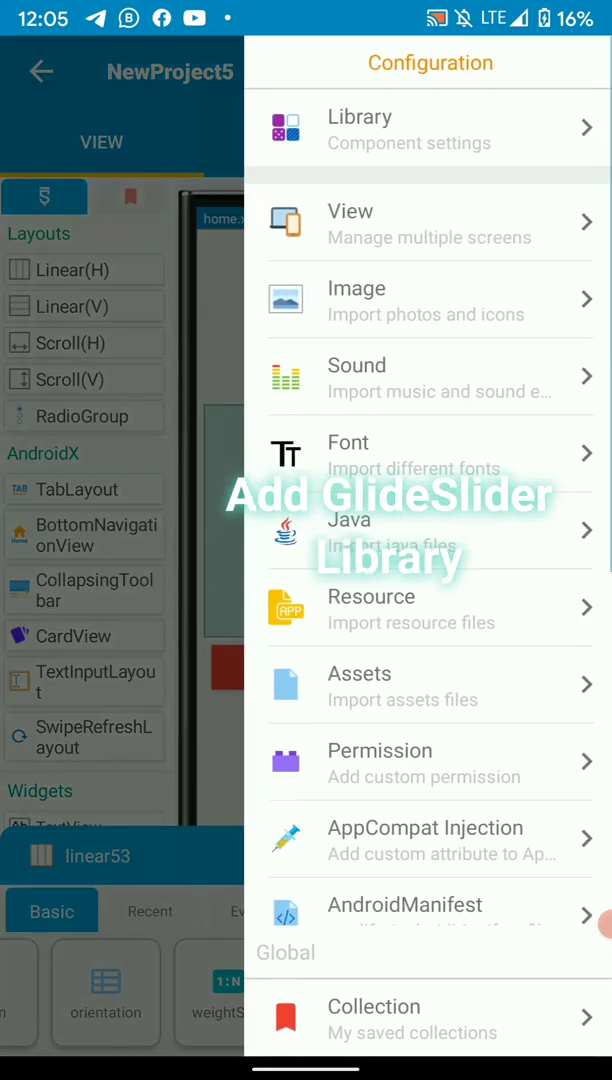
scroll(down, 3)
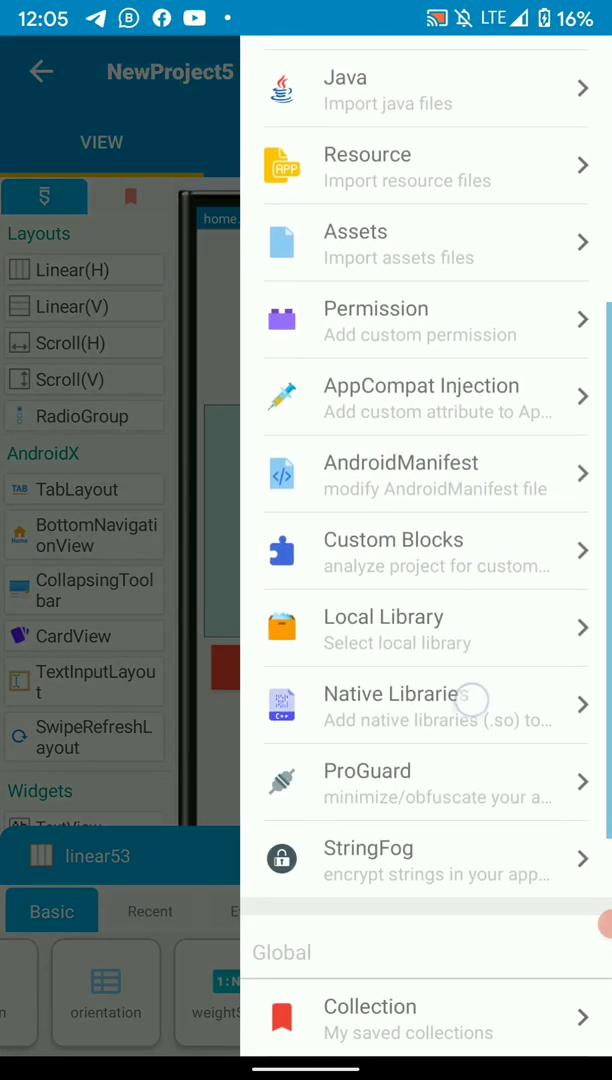
click(383, 628)
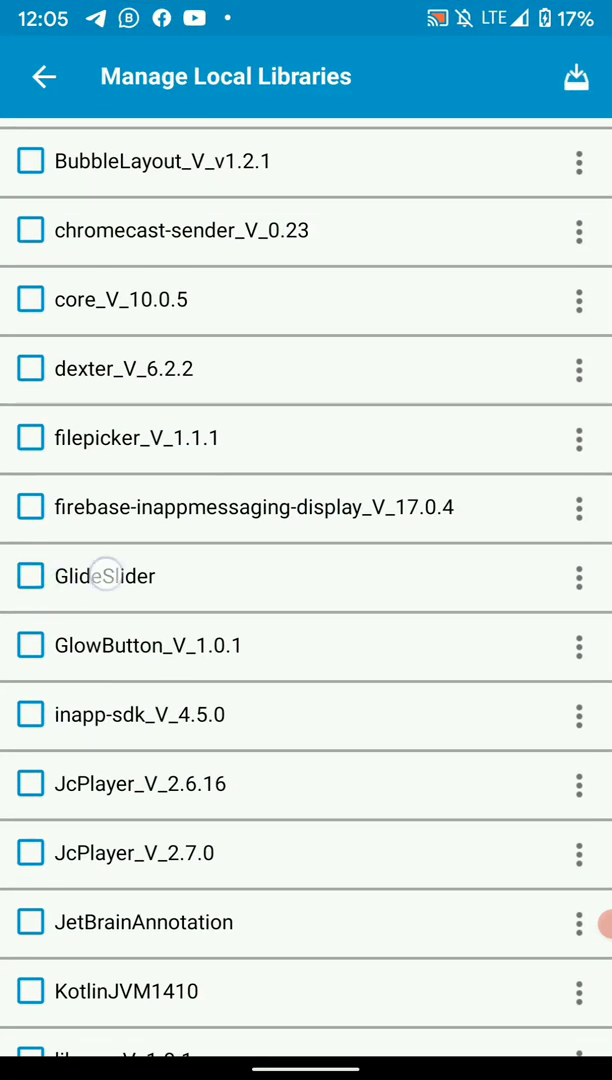
click(32, 576)
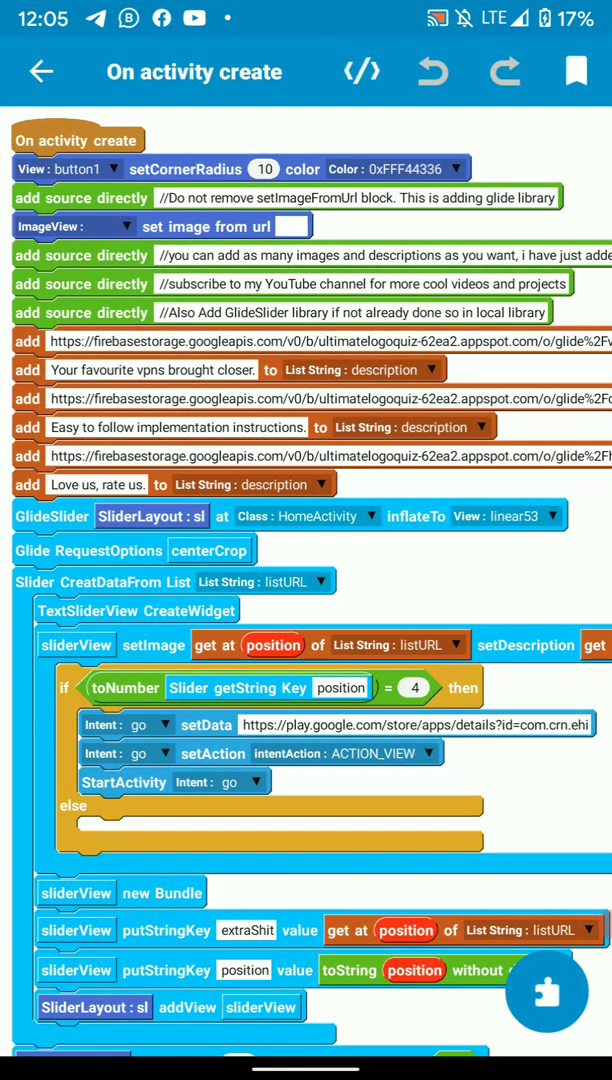
Add three image URLs to listURL and their captions to the description list
scroll(down, 3)
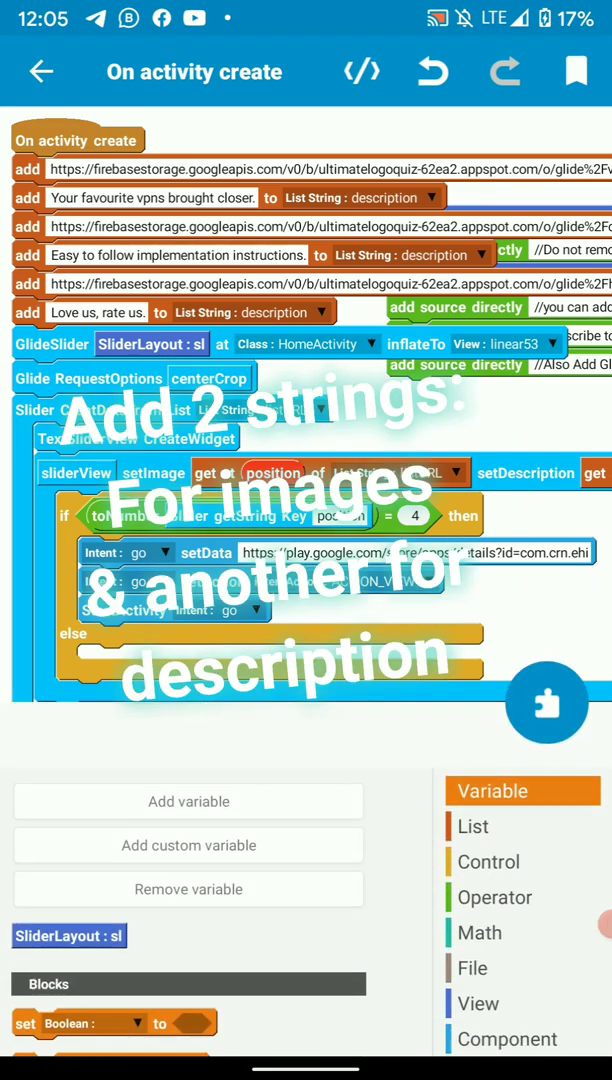
click(472, 827)
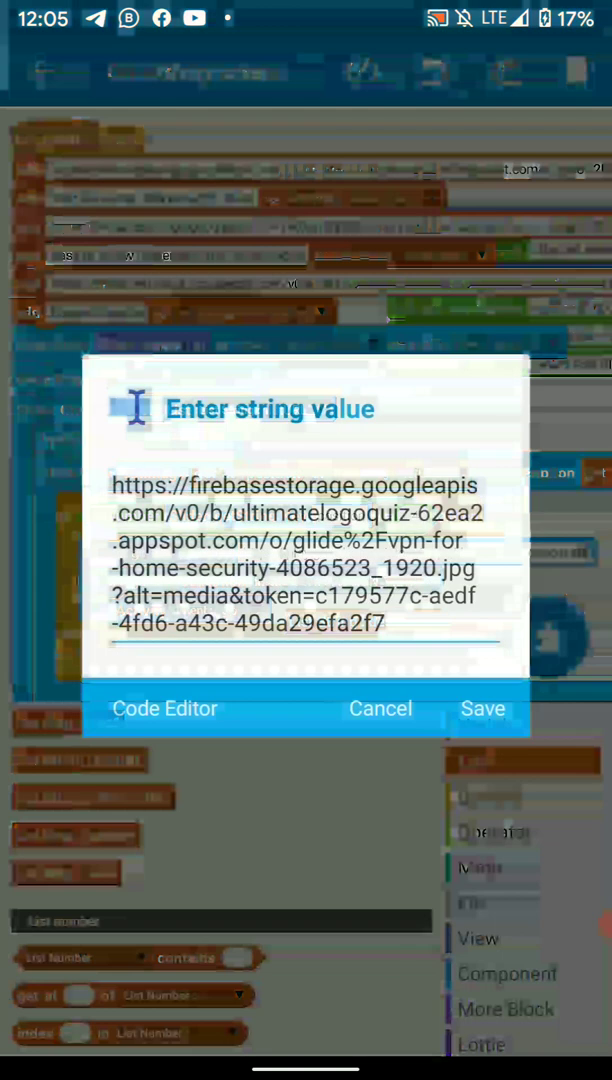
click(482, 708)
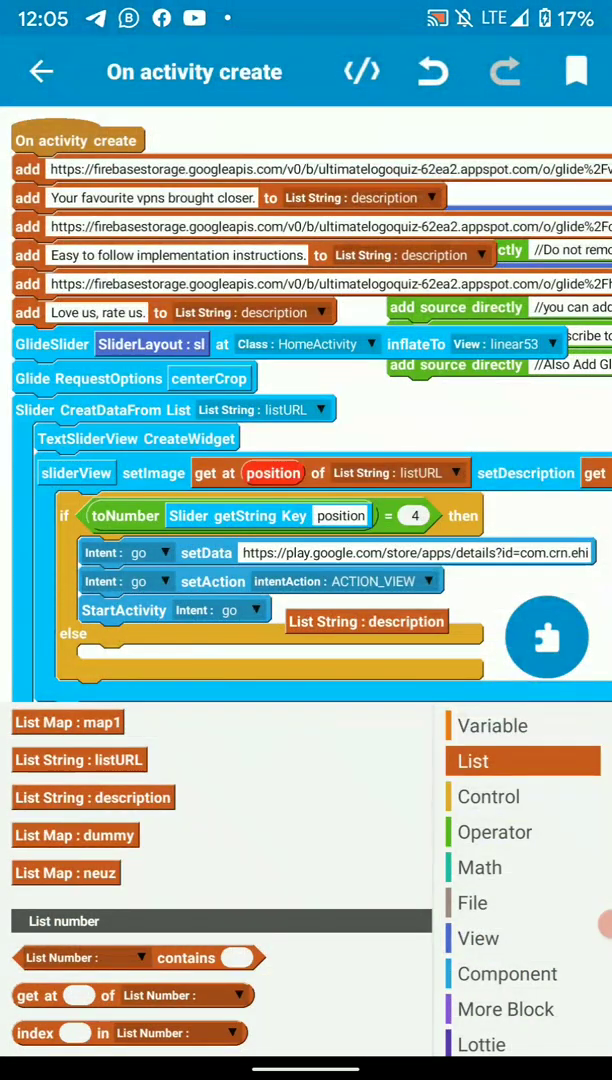
click(152, 197)
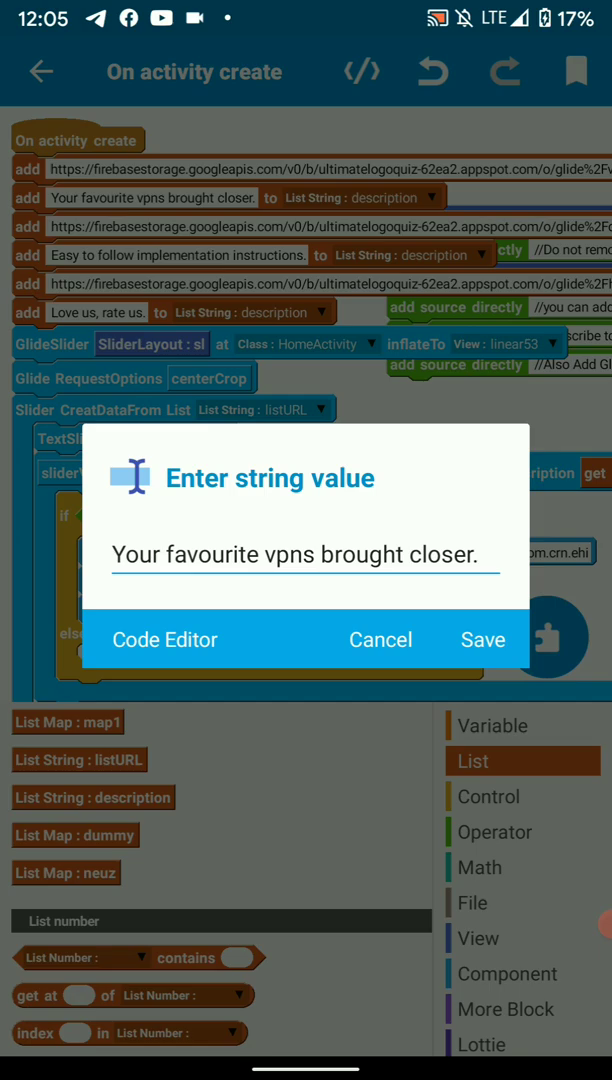
click(483, 639)
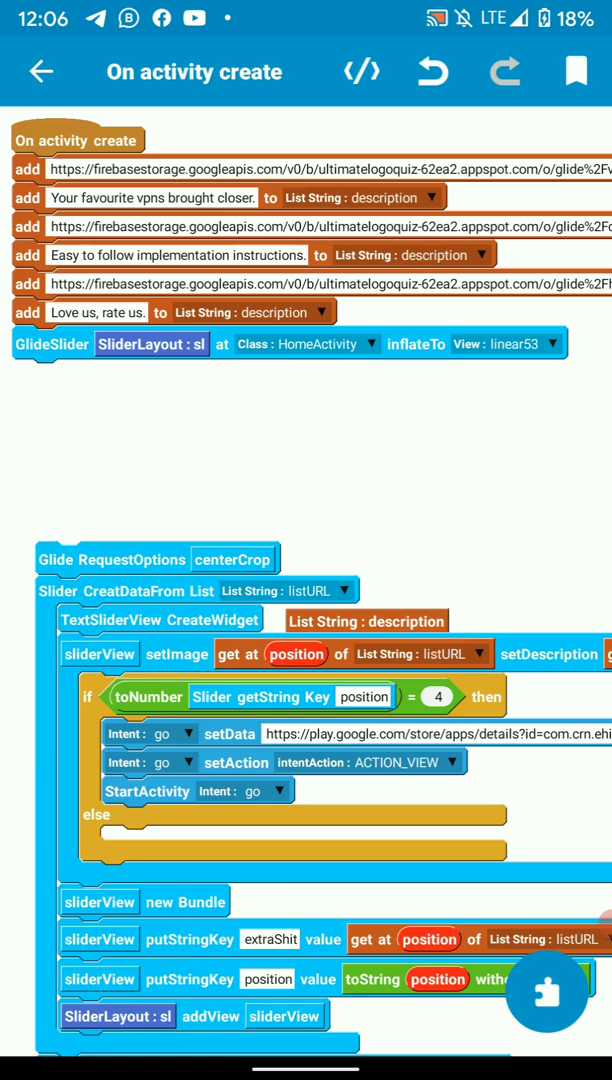
Attach Glide RequestOptions under the GlideSlider block and set it to centerCrop
click(506, 343)
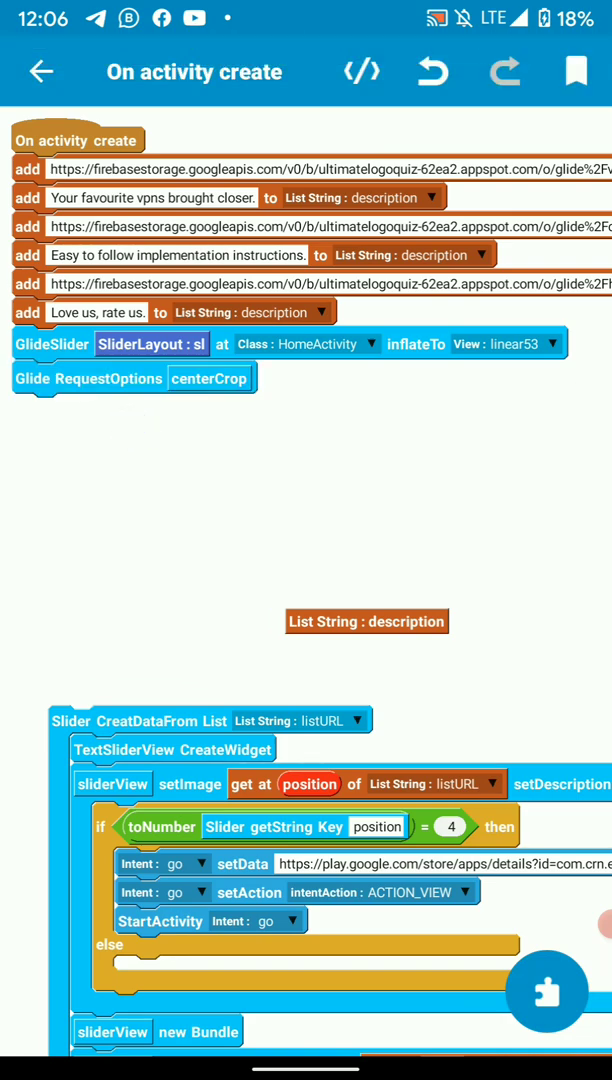
click(210, 378)
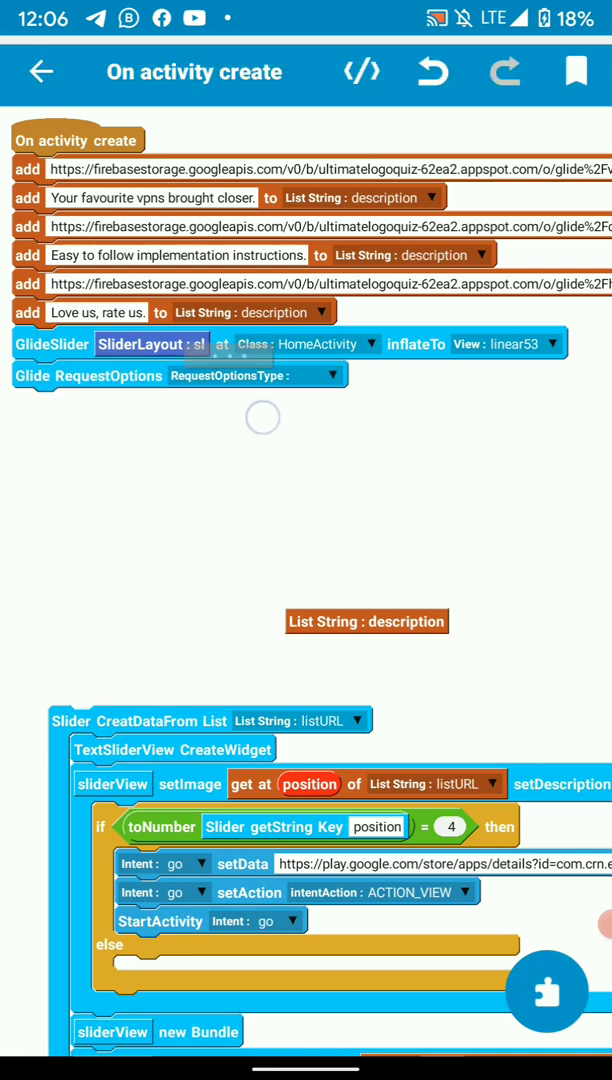
click(258, 375)
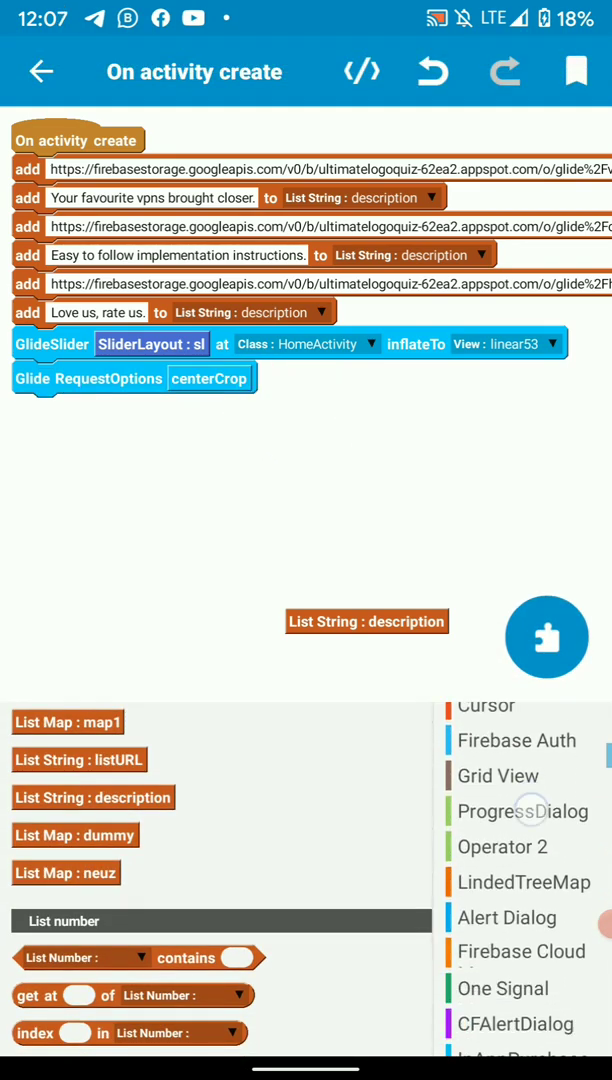
scroll(down, 3)
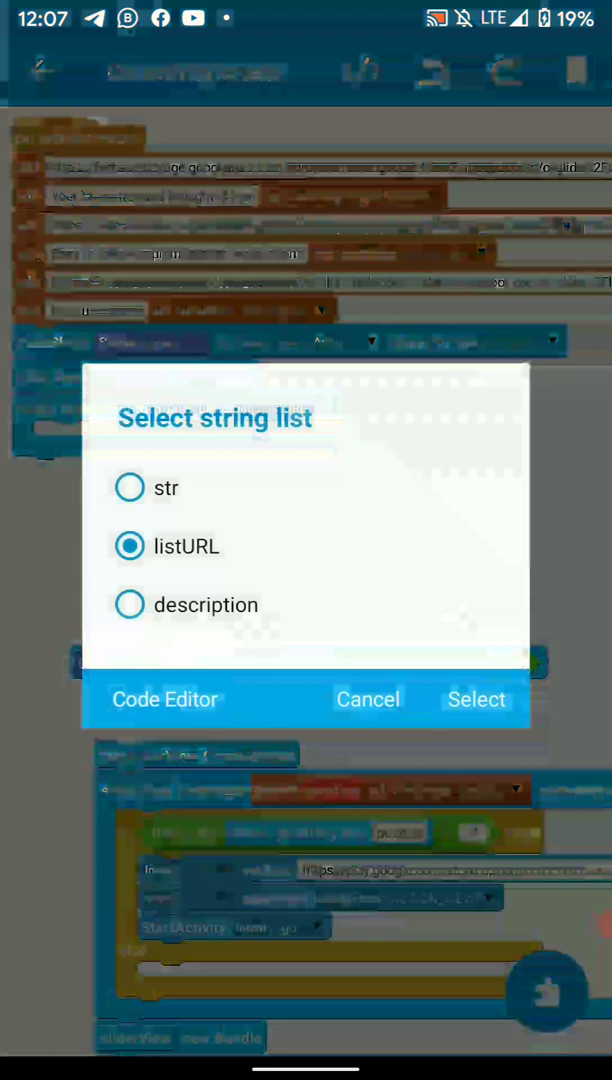
Choose listURL as the data list for Slider CreatDataFromList
click(476, 699)
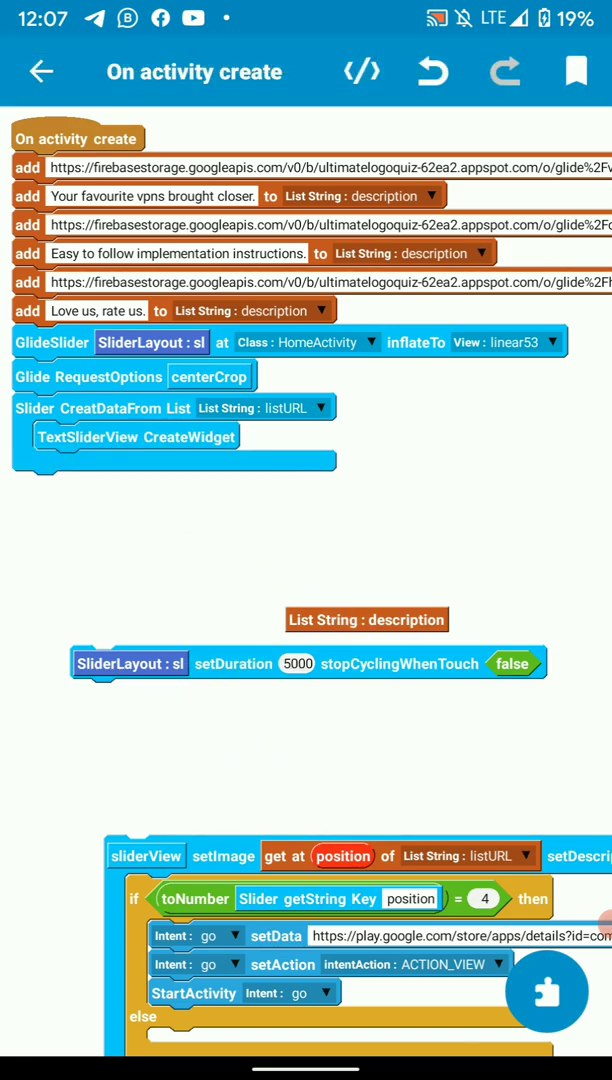
scroll(down, 3)
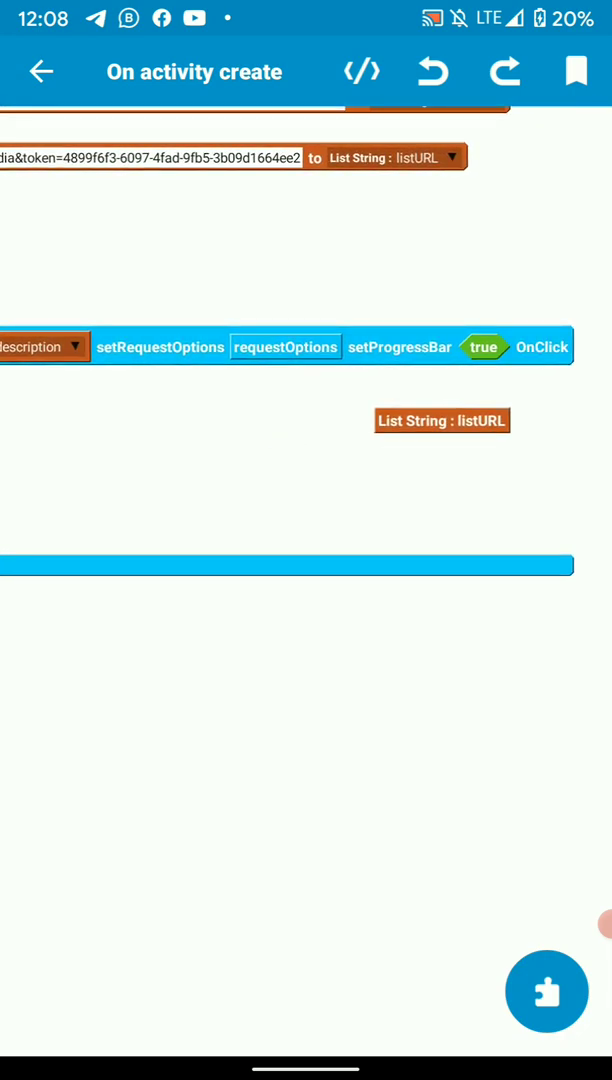
Drag a true block from the Operator category onto the canvas
click(546, 991)
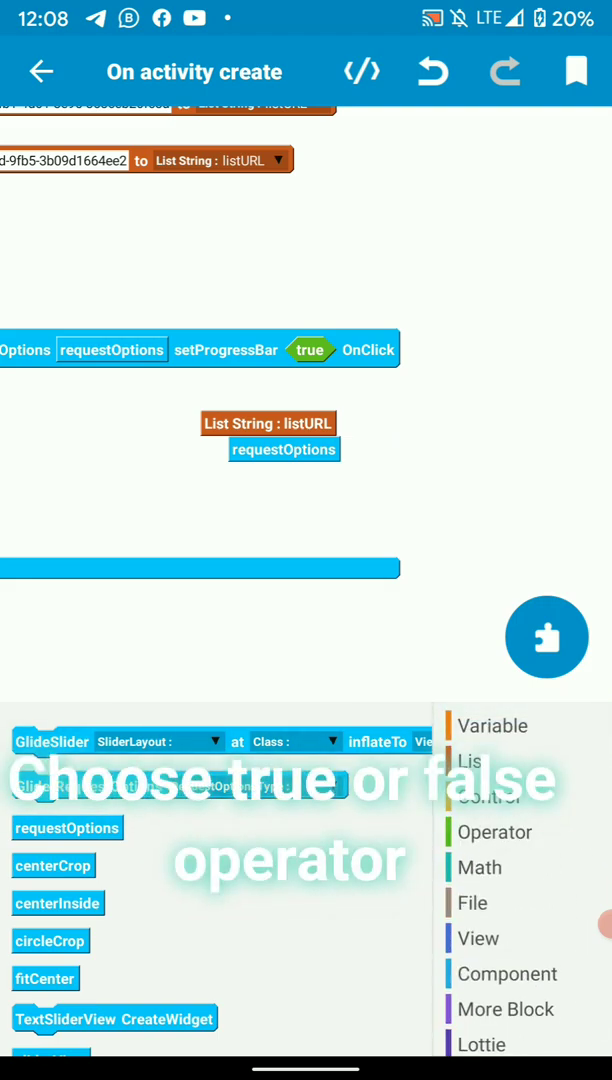
click(495, 832)
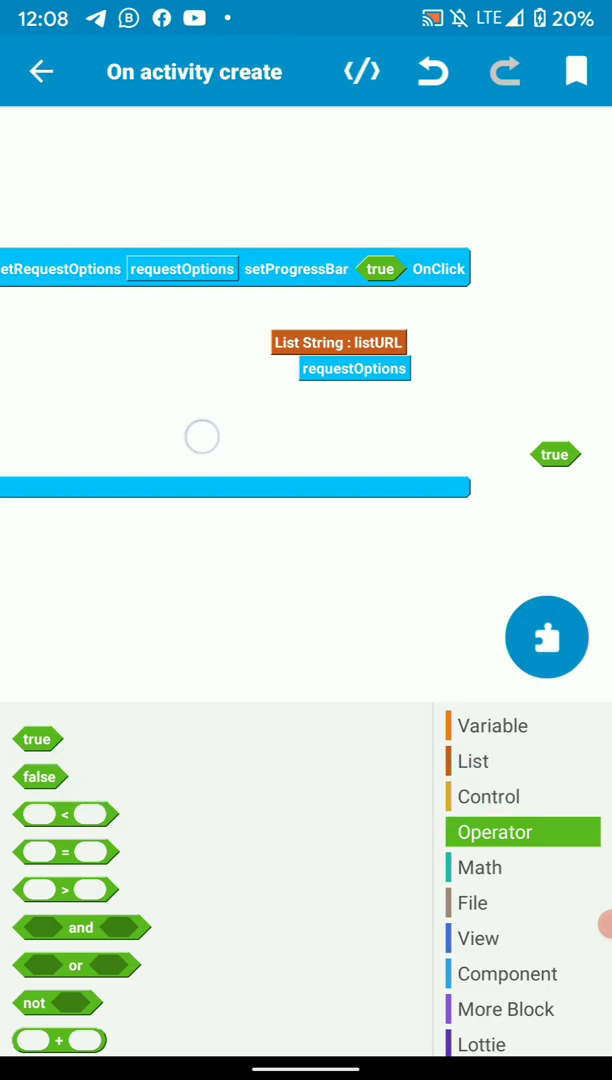
scroll(down, 3)
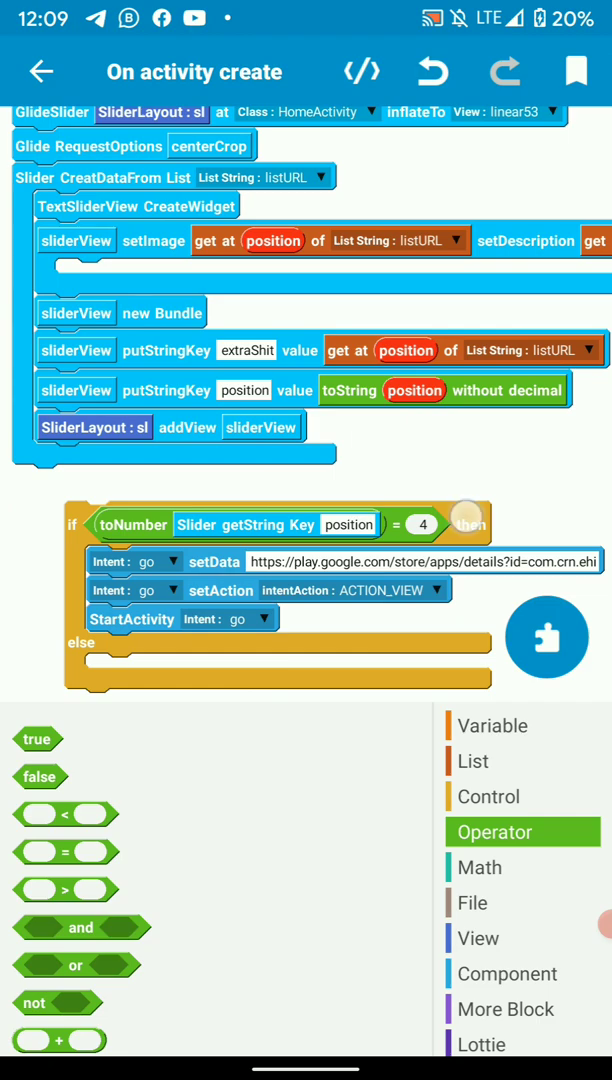
Move the position-equals-4 check into TextSliderView CreateWidget and confirm the number and Play Store link
drag(71, 524, 65, 283)
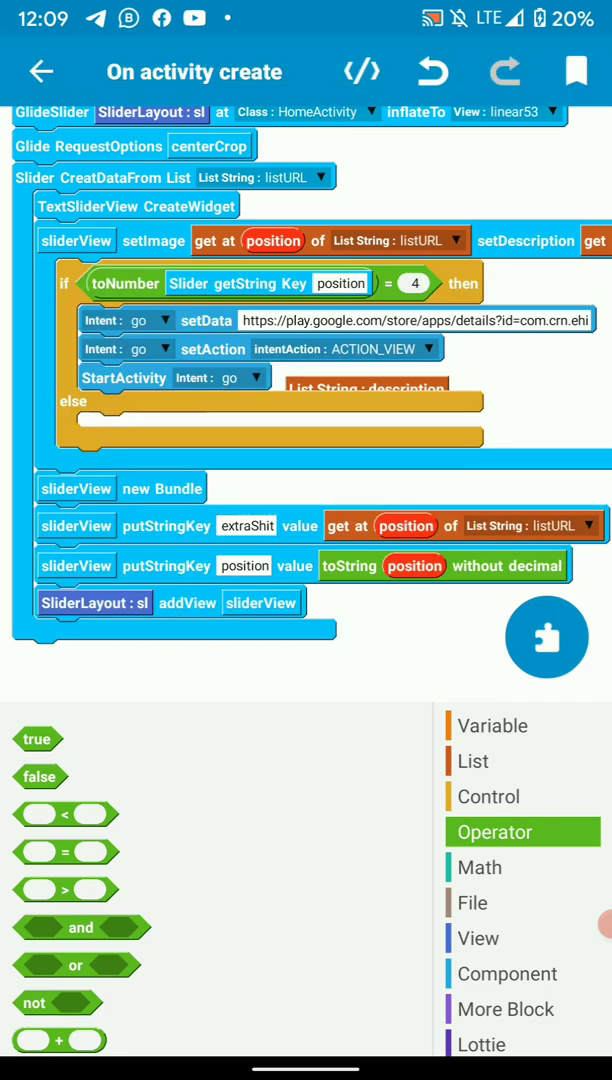
click(412, 283)
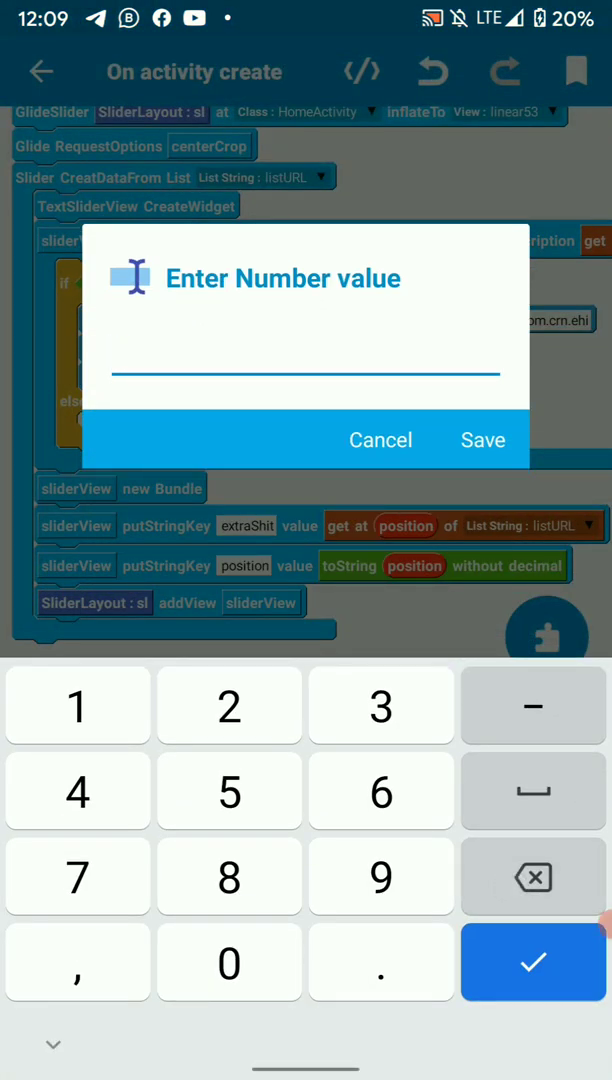
click(482, 440)
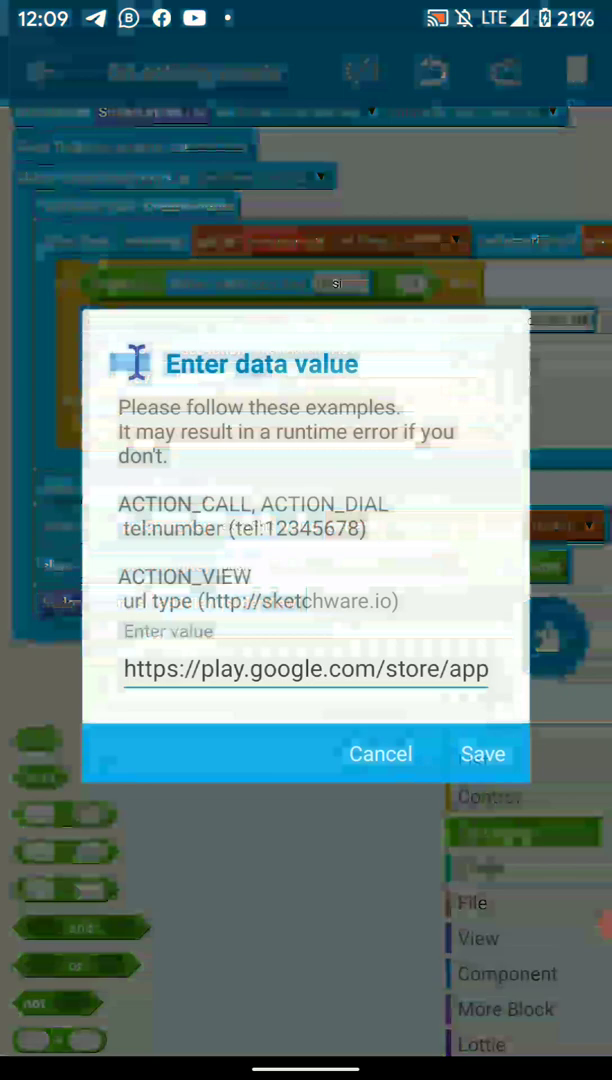
click(482, 753)
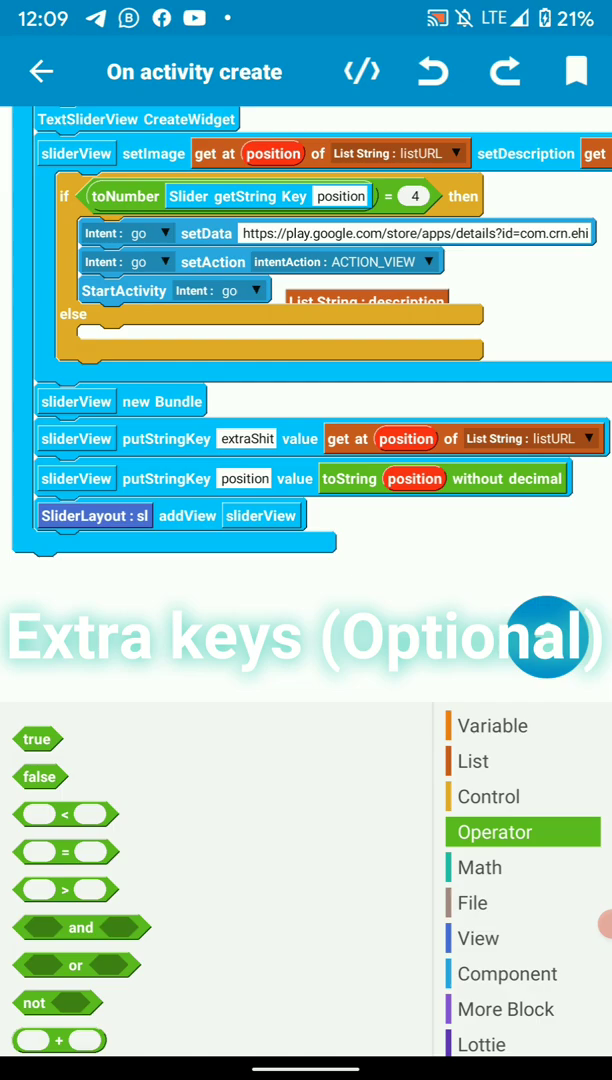
Open the extraShit key text and close it without changes
click(245, 438)
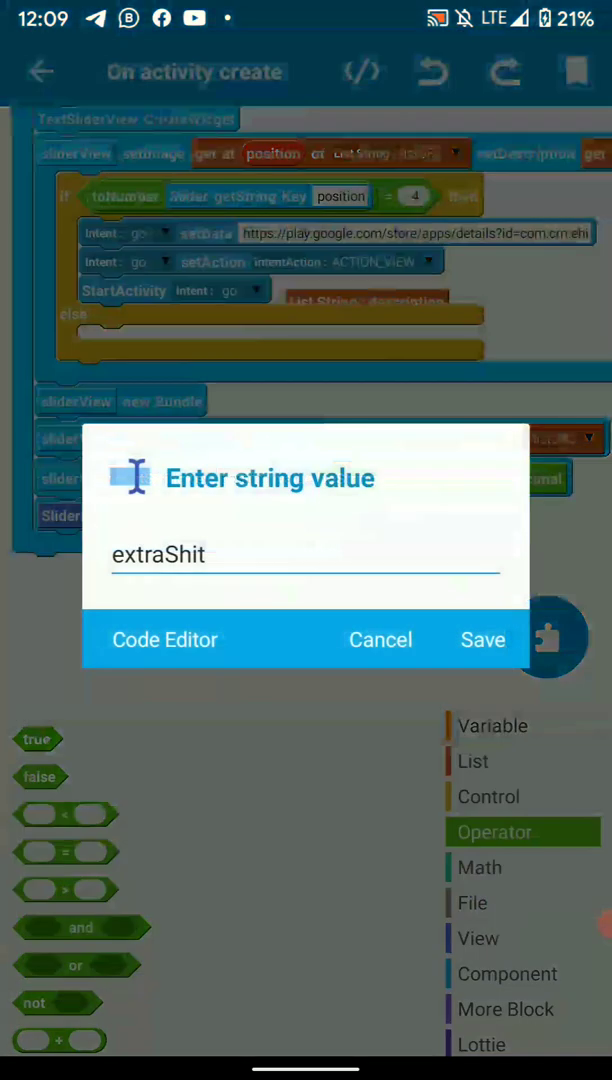
click(483, 639)
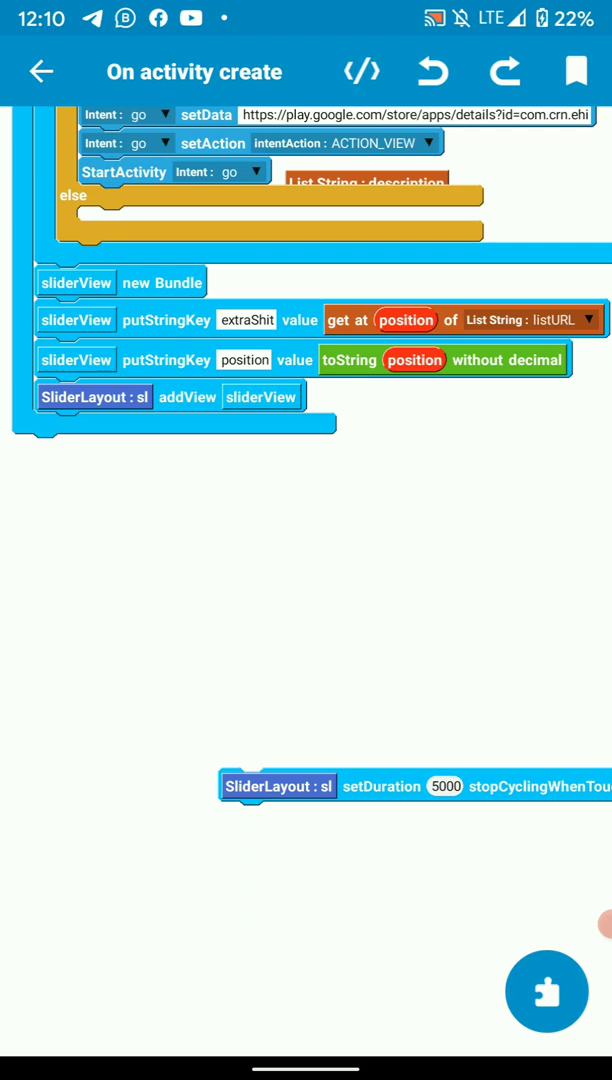
Attach setDuration 5000 under CreatDataFromList and add a SliderLayout sl variable block
drag(278, 786, 72, 453)
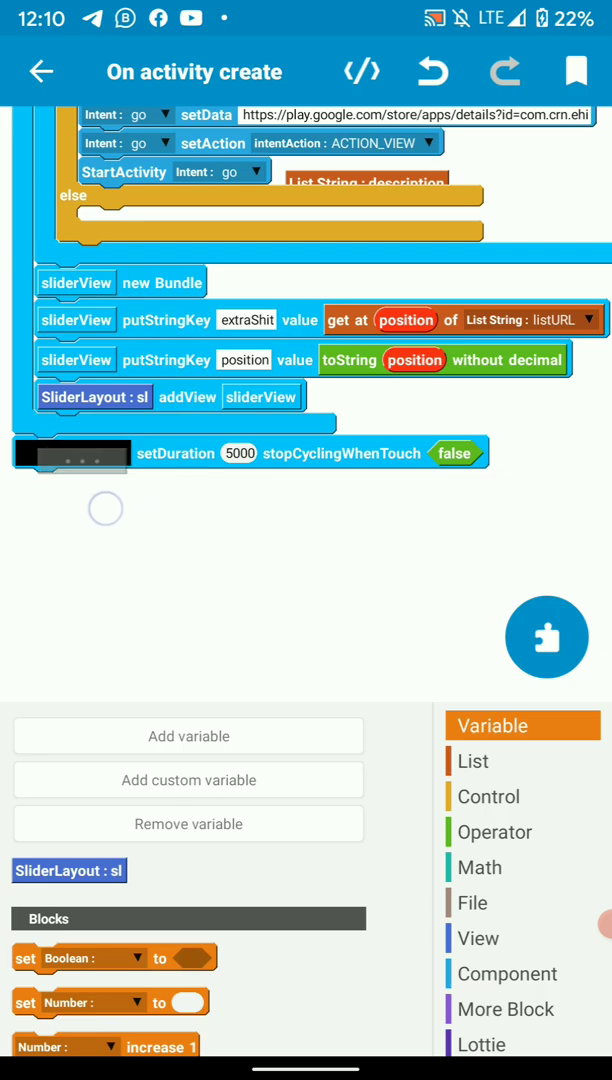
click(239, 453)
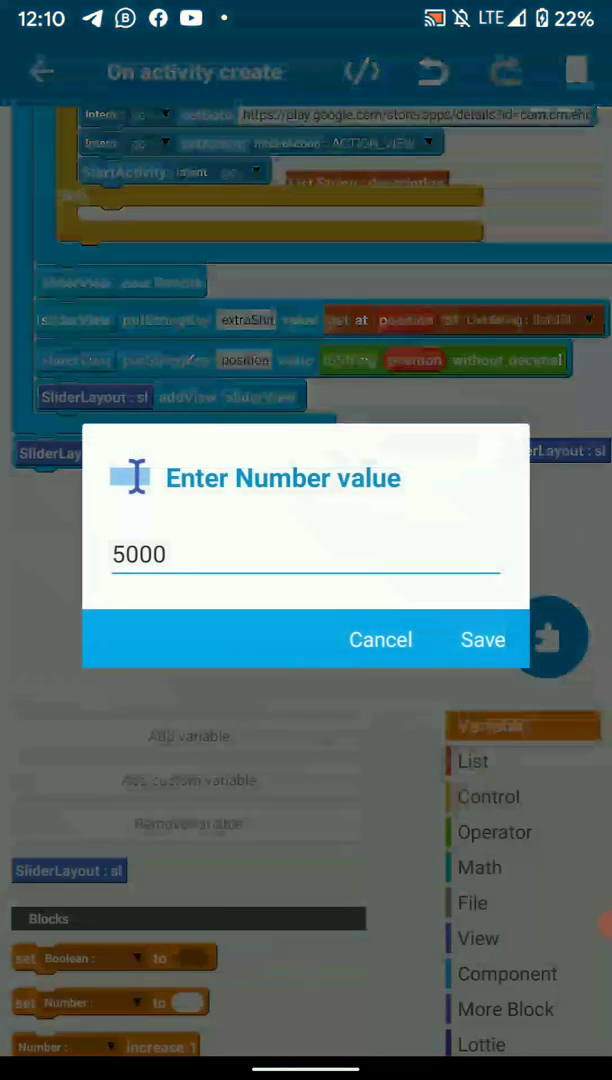
click(483, 639)
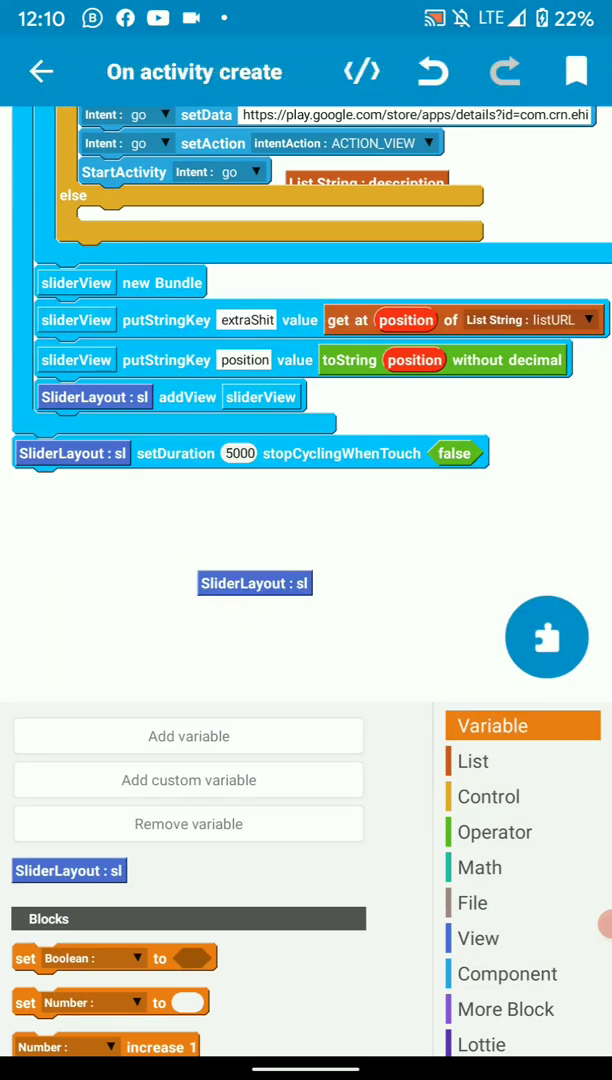
click(239, 453)
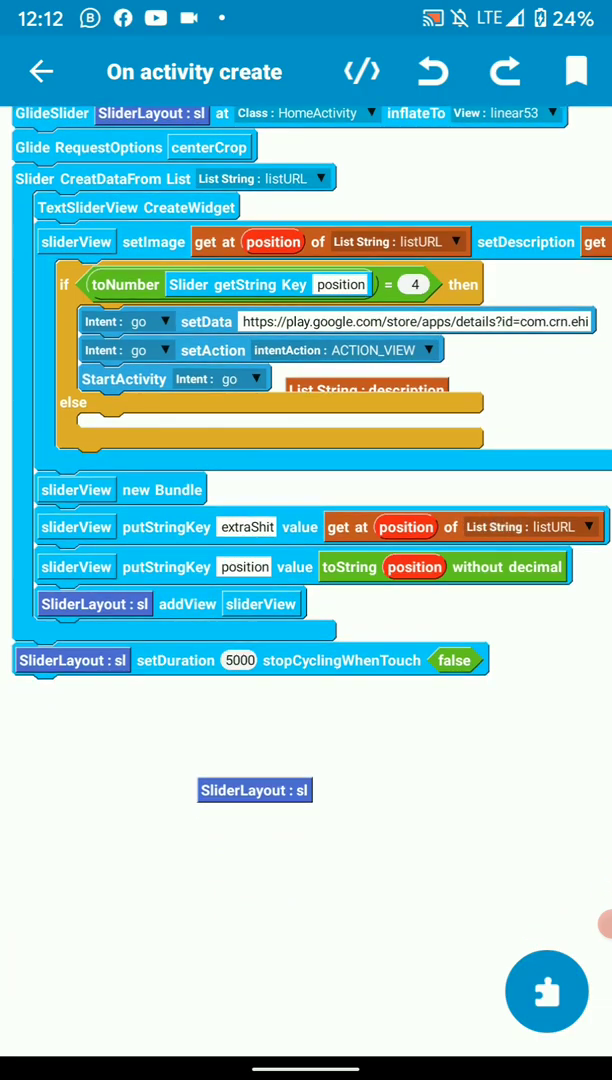
Switch between the VIEW and EVENT tabs, revisiting On activity create and the View blocks
scroll(down, 3)
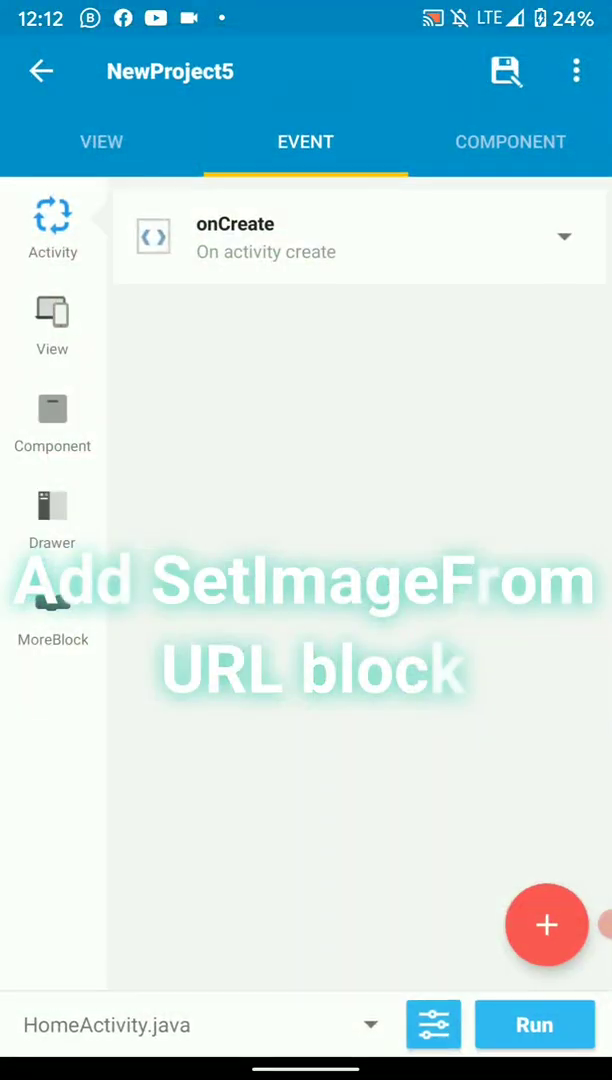
click(101, 142)
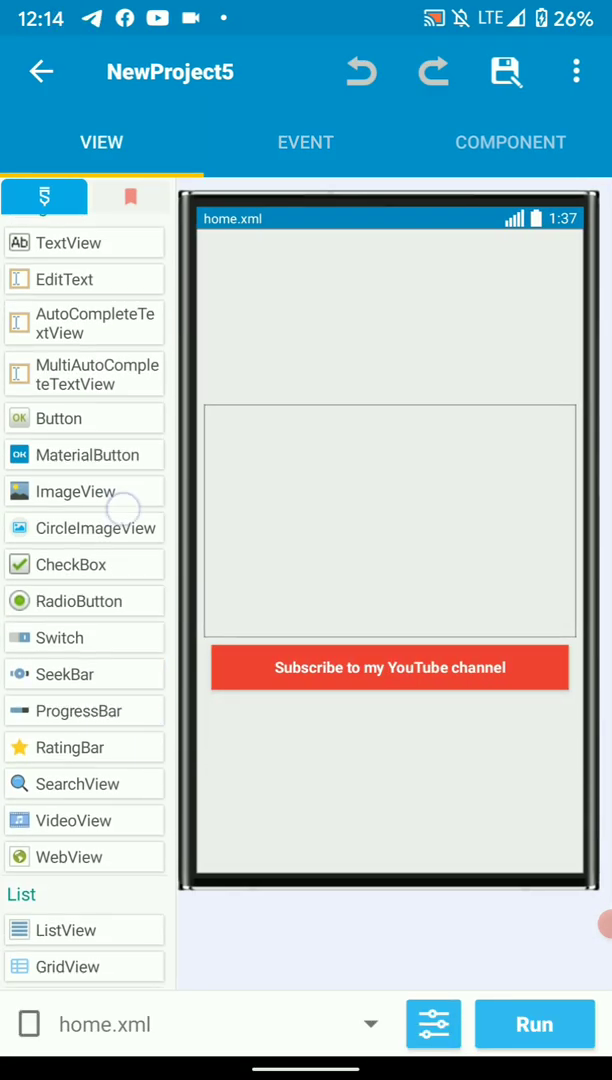
click(305, 142)
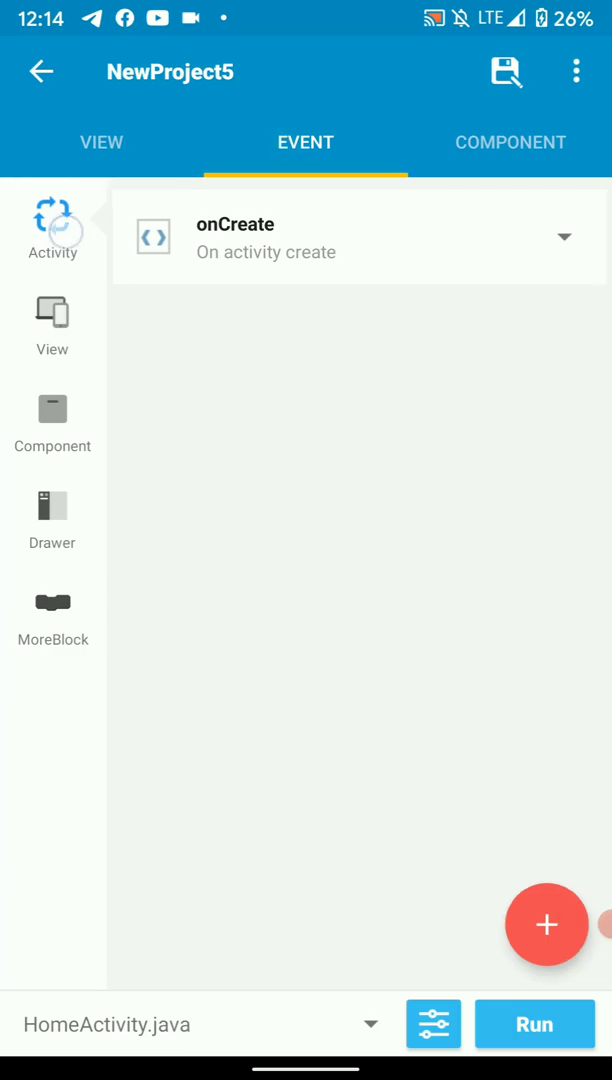
click(235, 237)
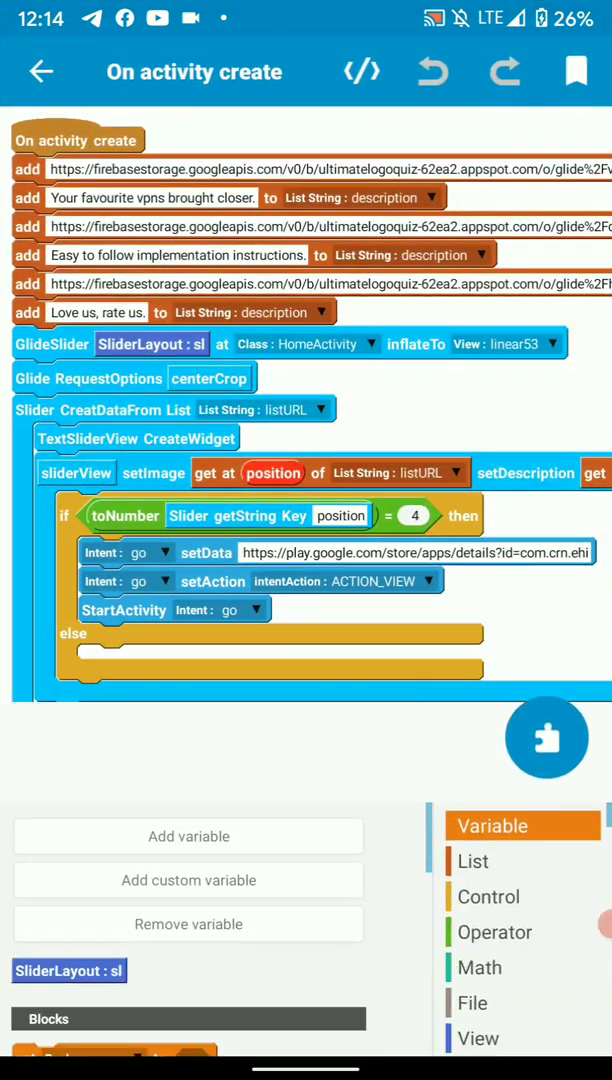
click(478, 938)
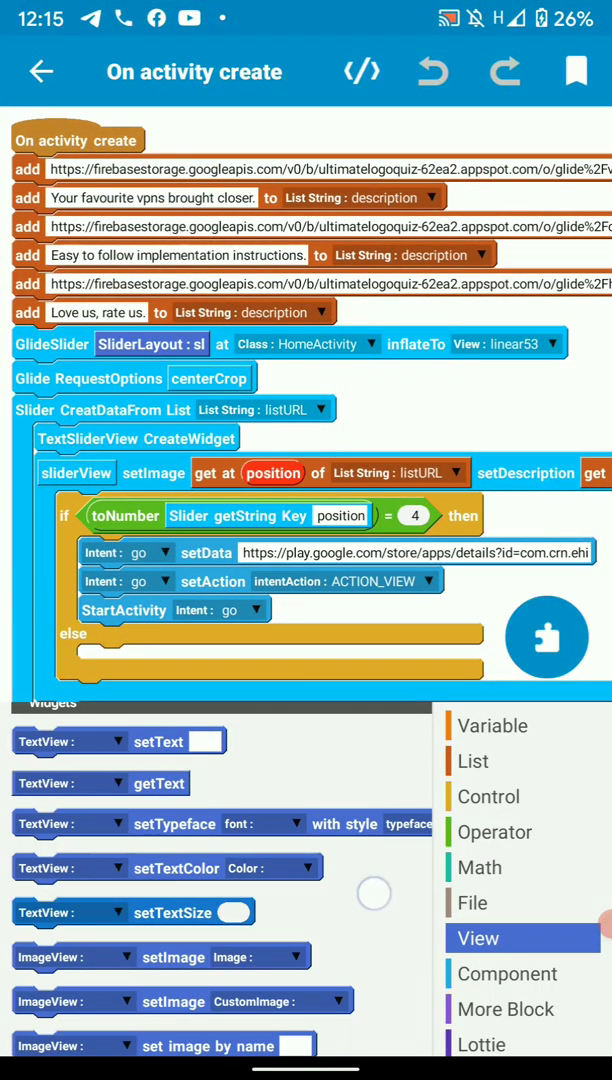
scroll(down, 3)
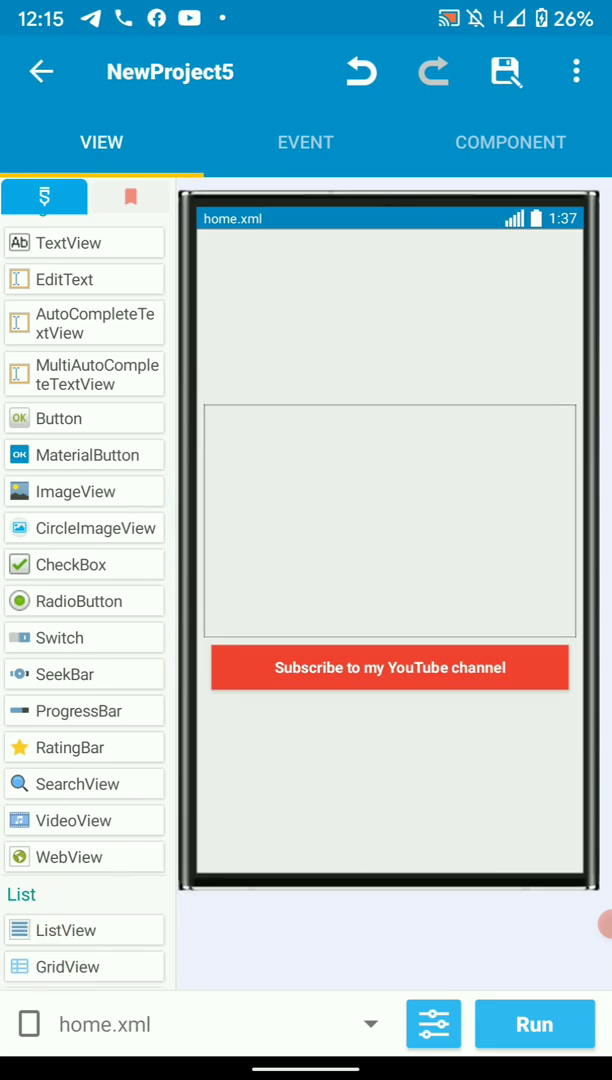
Run the project and install the GlideSlider app update
click(533, 1023)
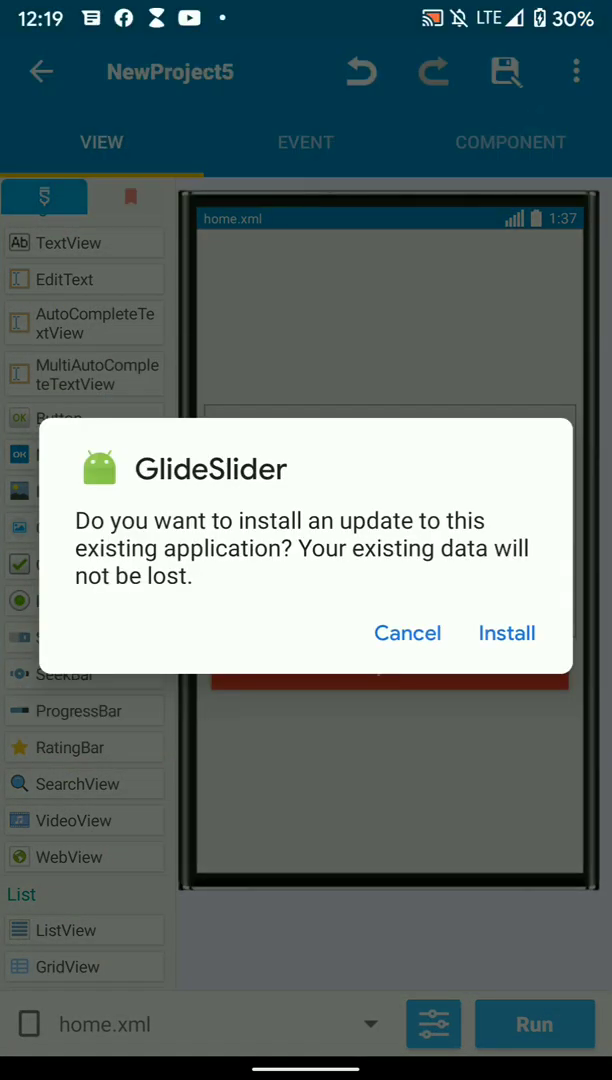
click(507, 633)
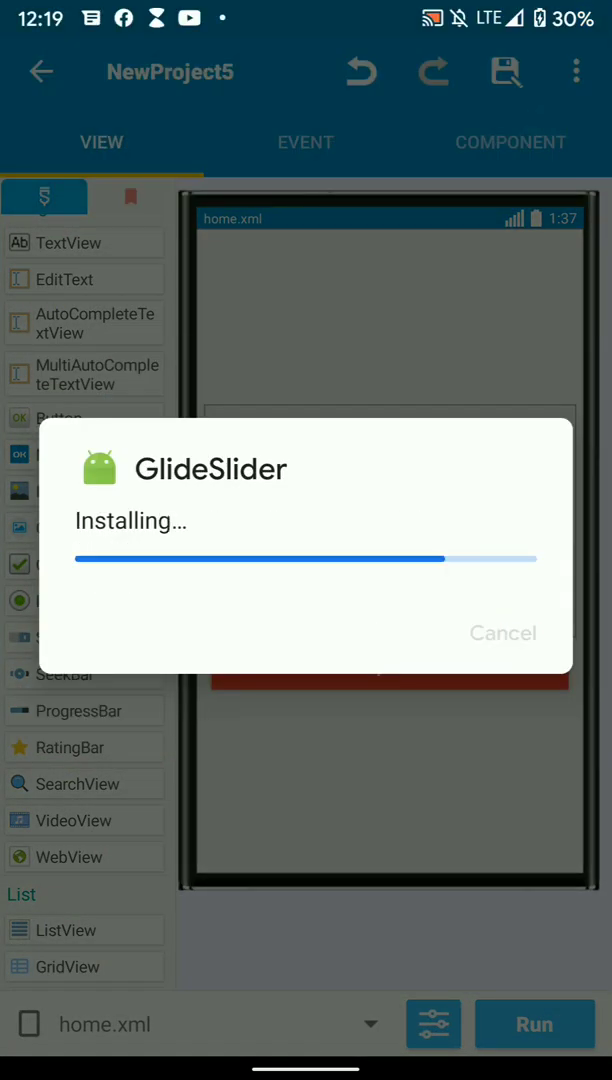